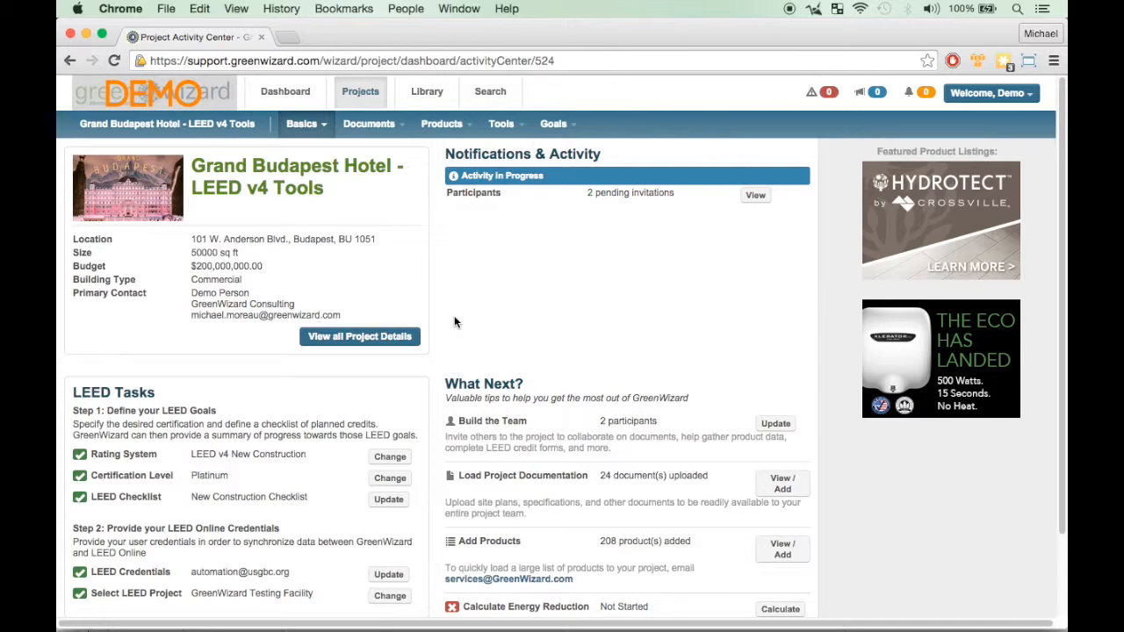
Launch the MR Product Tracker from the project's Tools menu.
click(502, 123)
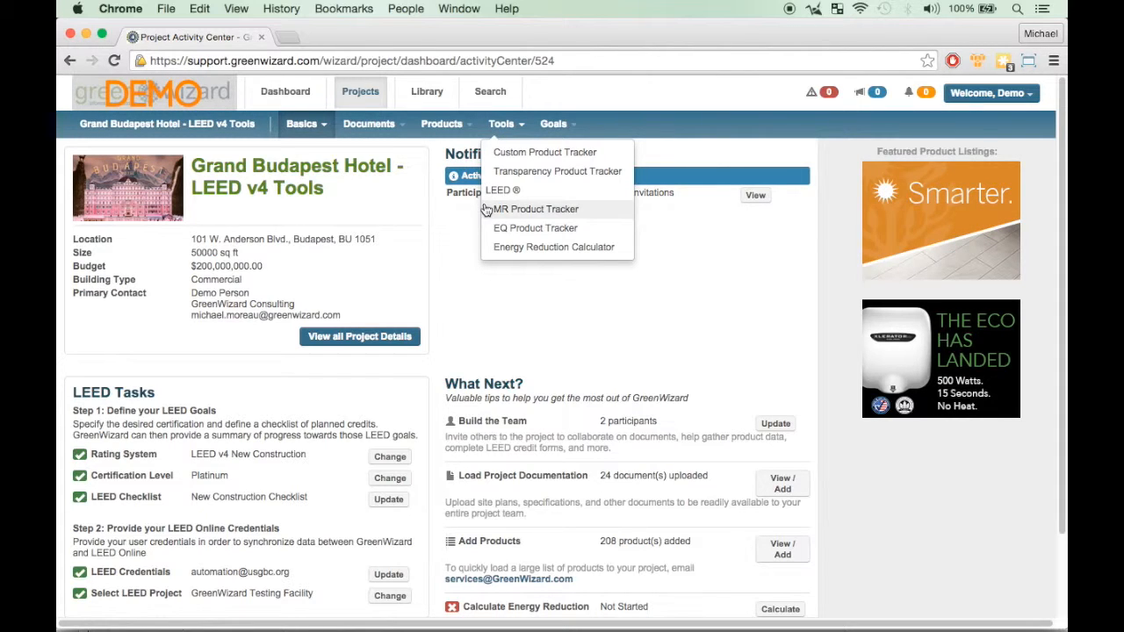
mouse_move(534, 229)
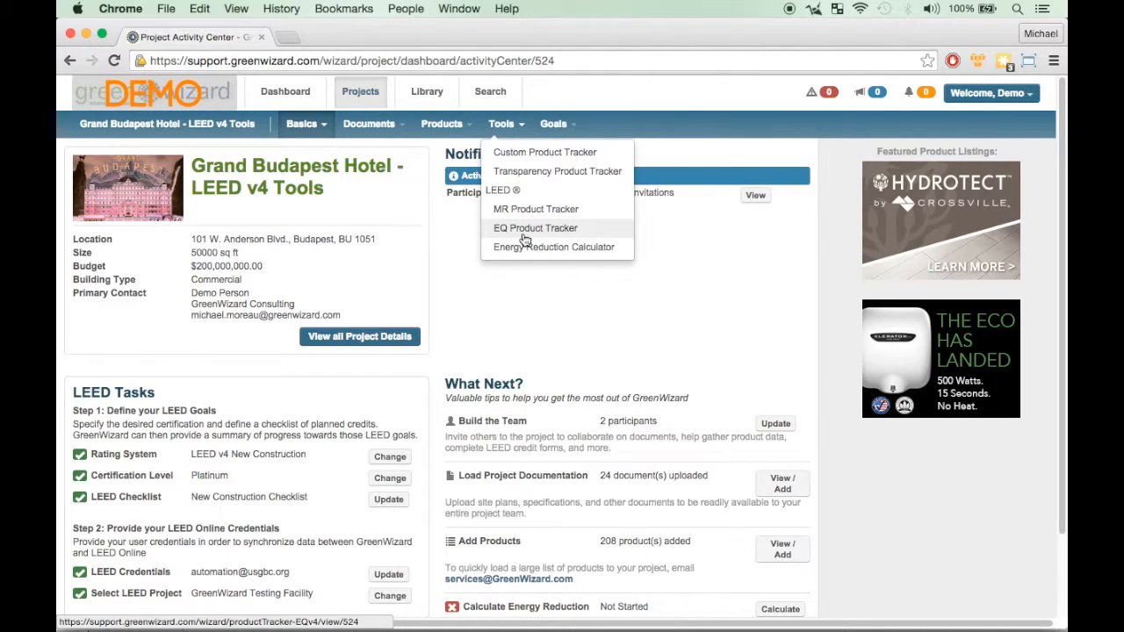
click(534, 209)
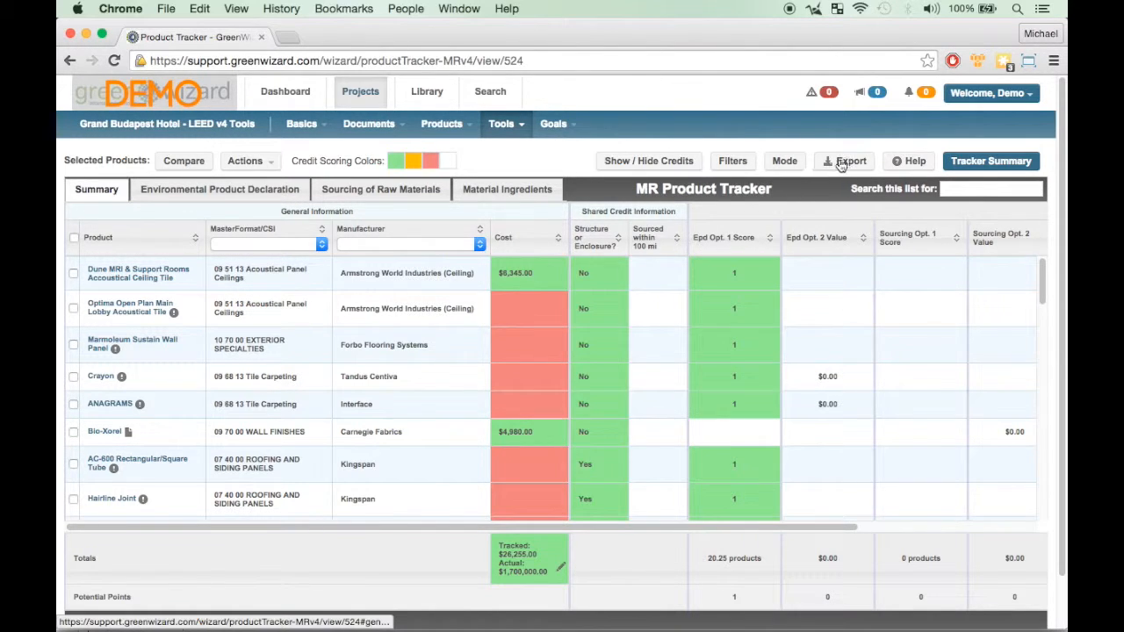
Export the tracker as a spreadsheet and view the BPDO calculator workbook in Excel.
click(844, 161)
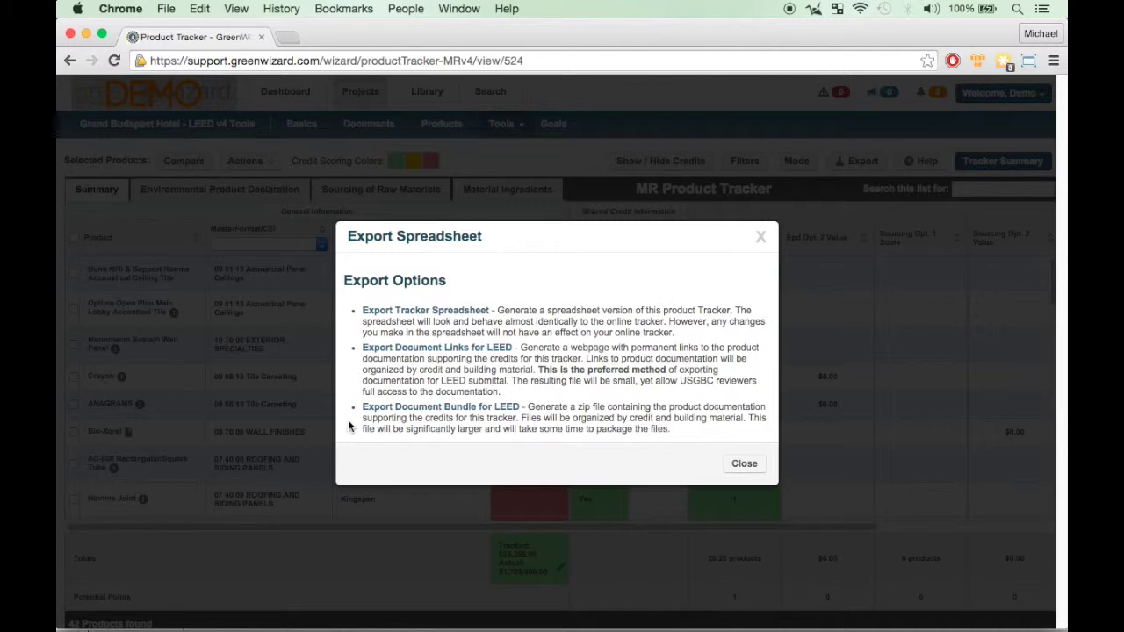
mouse_move(351, 313)
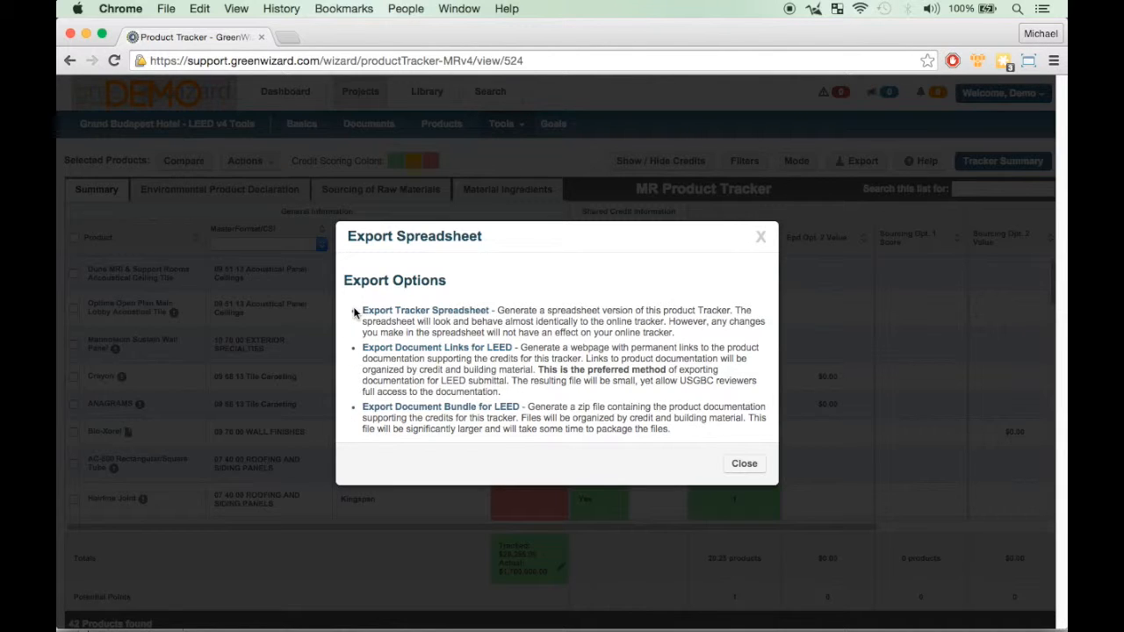
click(425, 309)
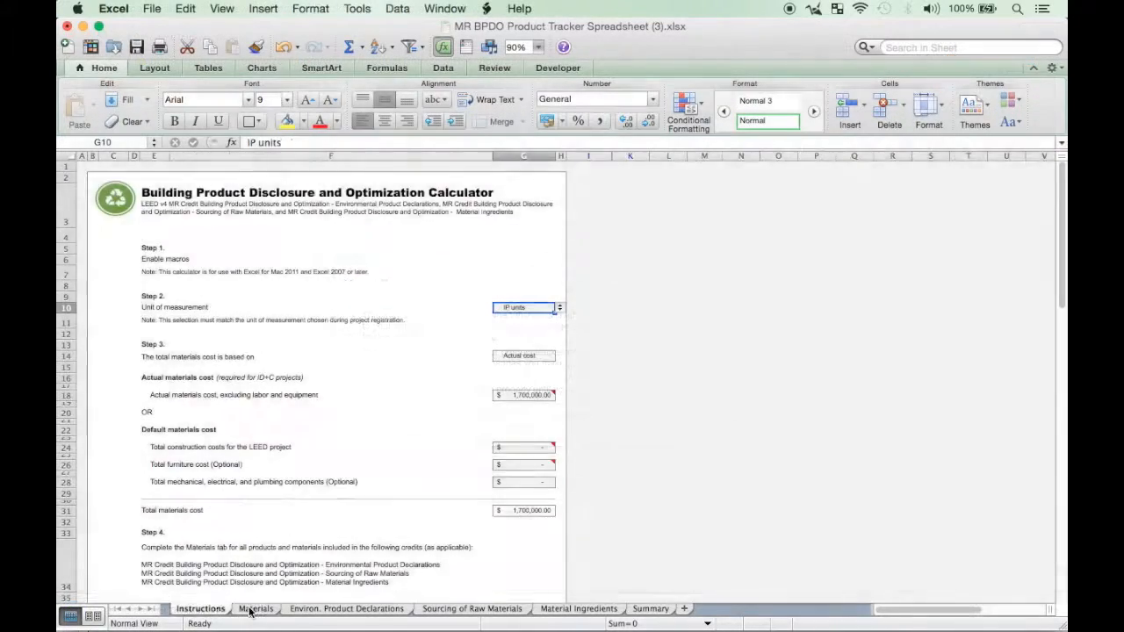
Review the Environ. Product Declarations and Sourcing of Raw Materials sheets of the exported workbook.
click(346, 607)
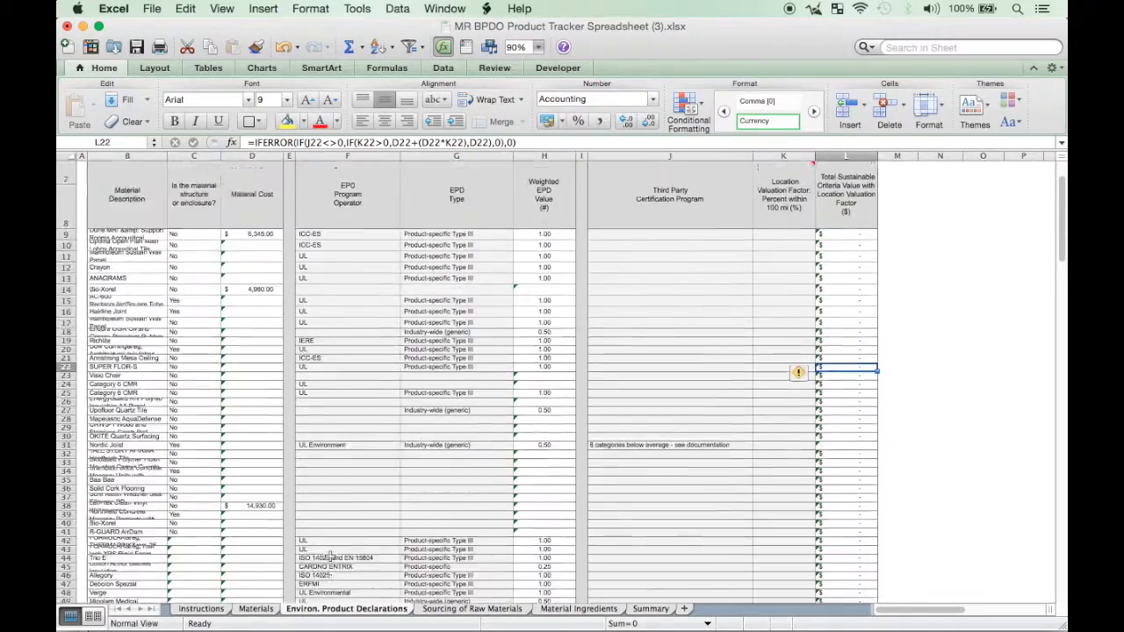
click(471, 608)
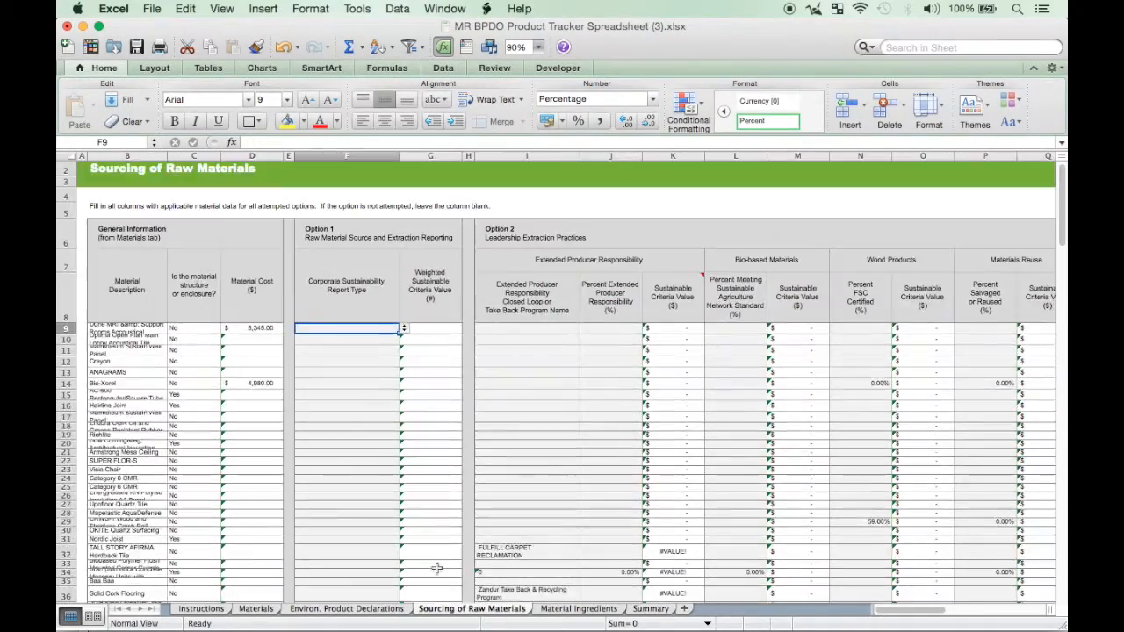
click(578, 607)
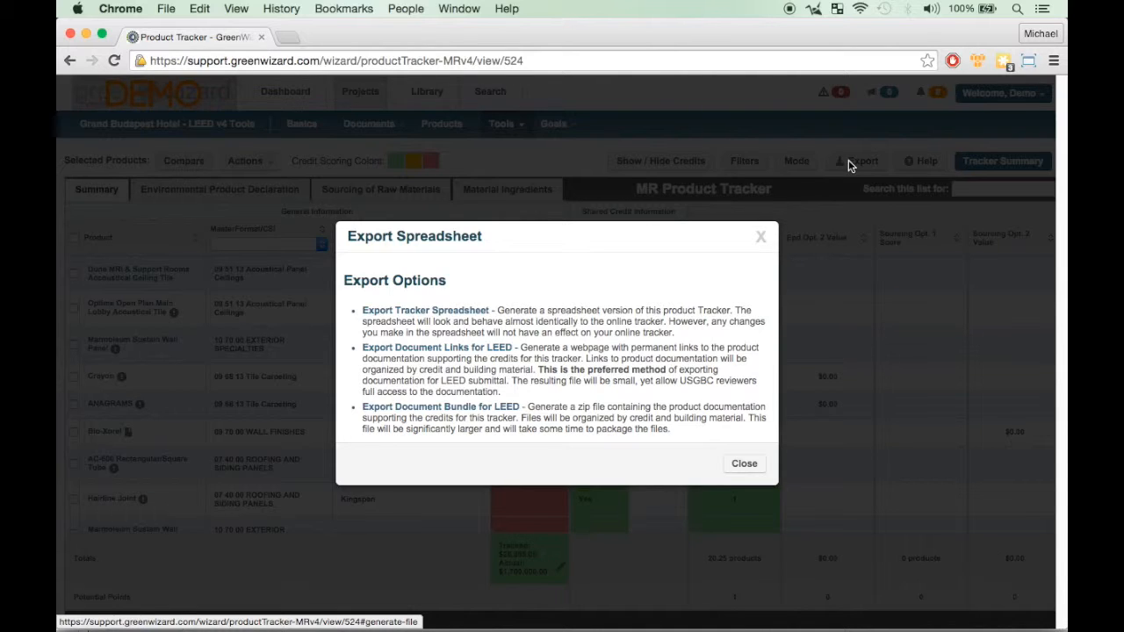
mouse_move(436, 347)
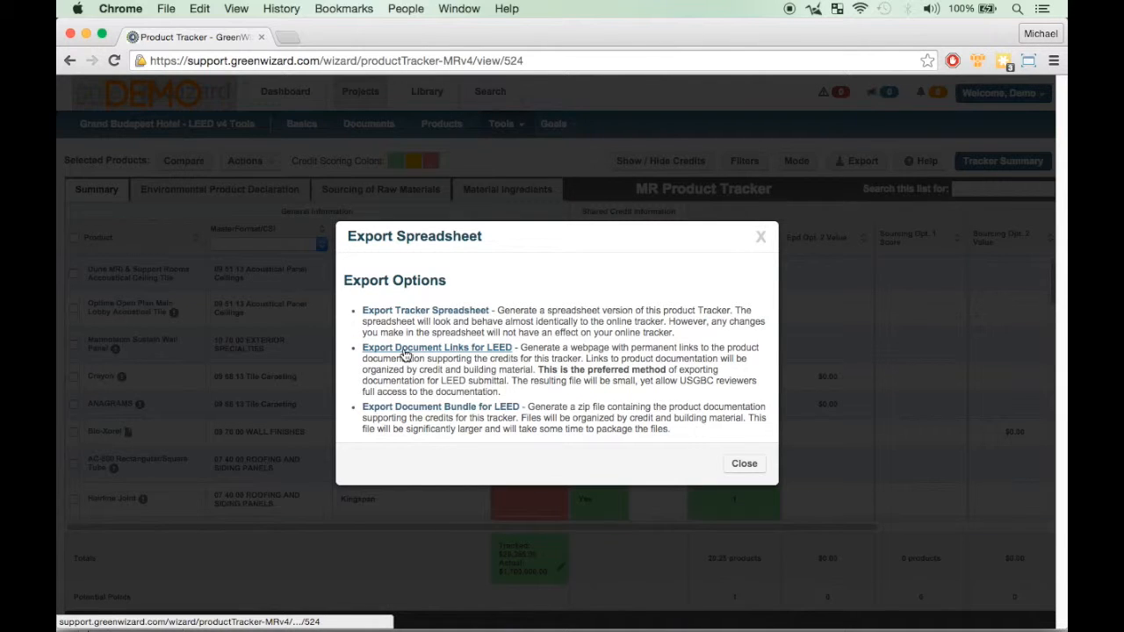
Generate the LEED document-links bundle and the zipped LEED document bundle for the MR tracker.
click(440, 406)
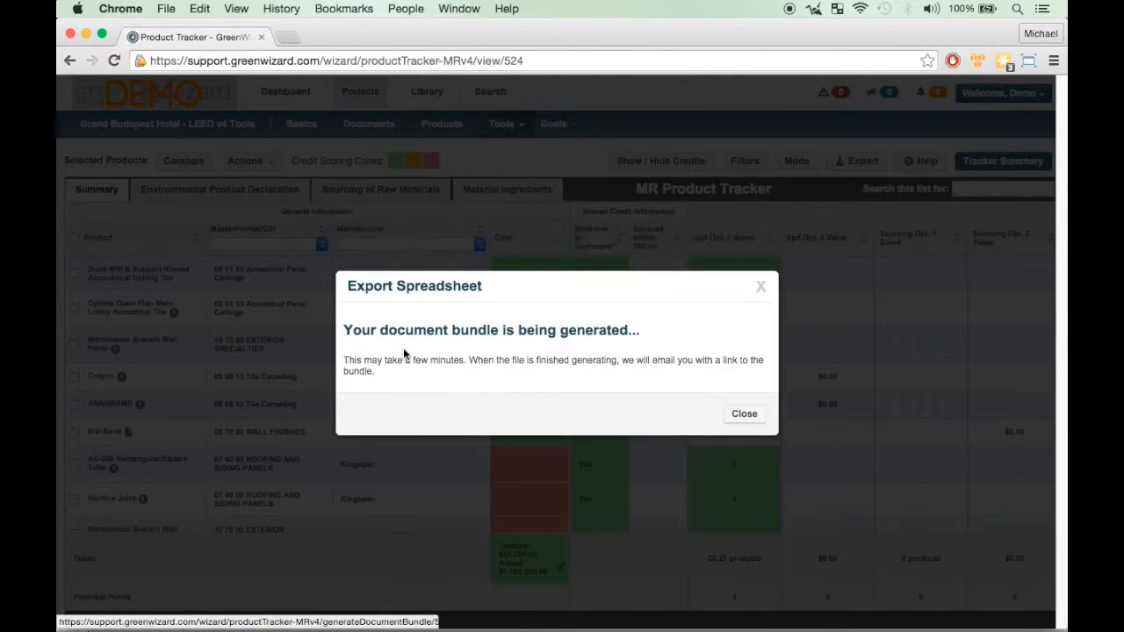
click(744, 415)
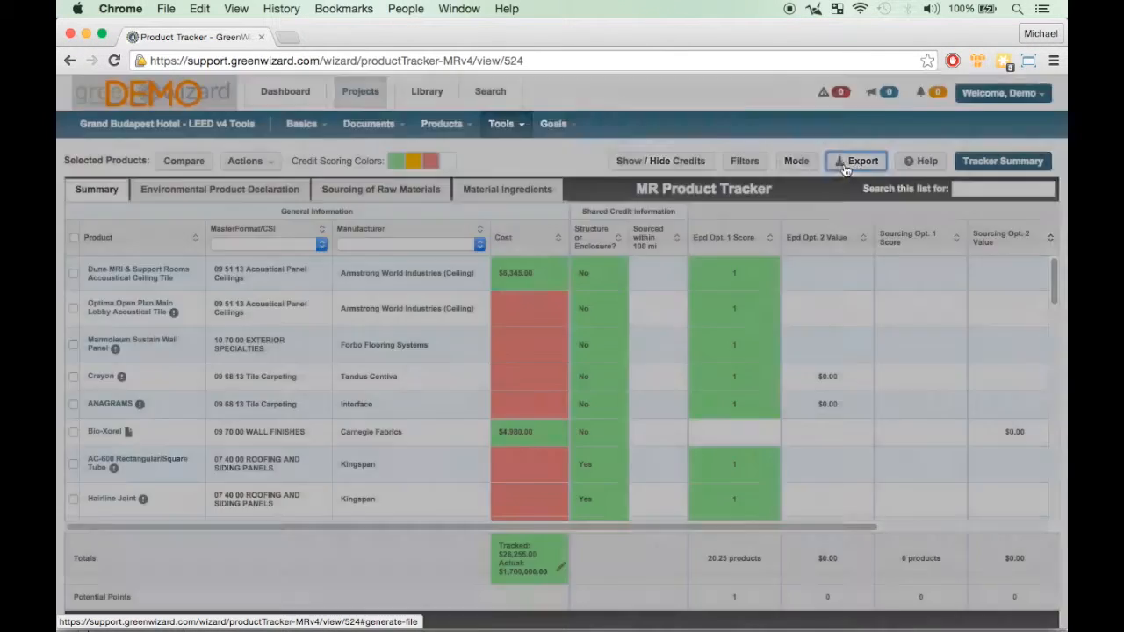
click(858, 162)
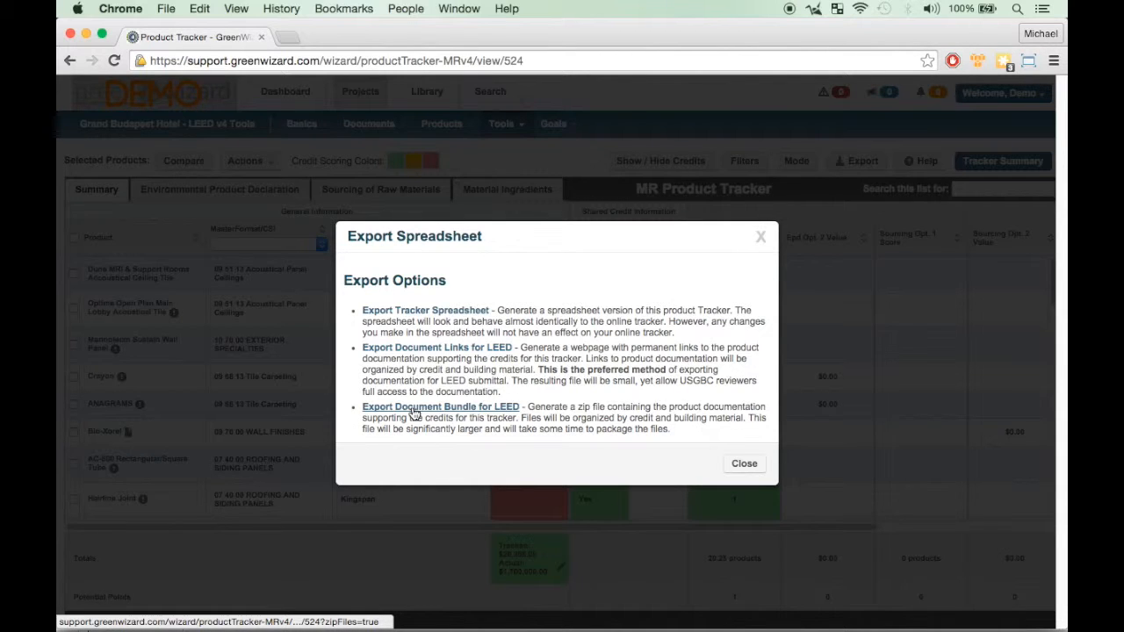
click(441, 405)
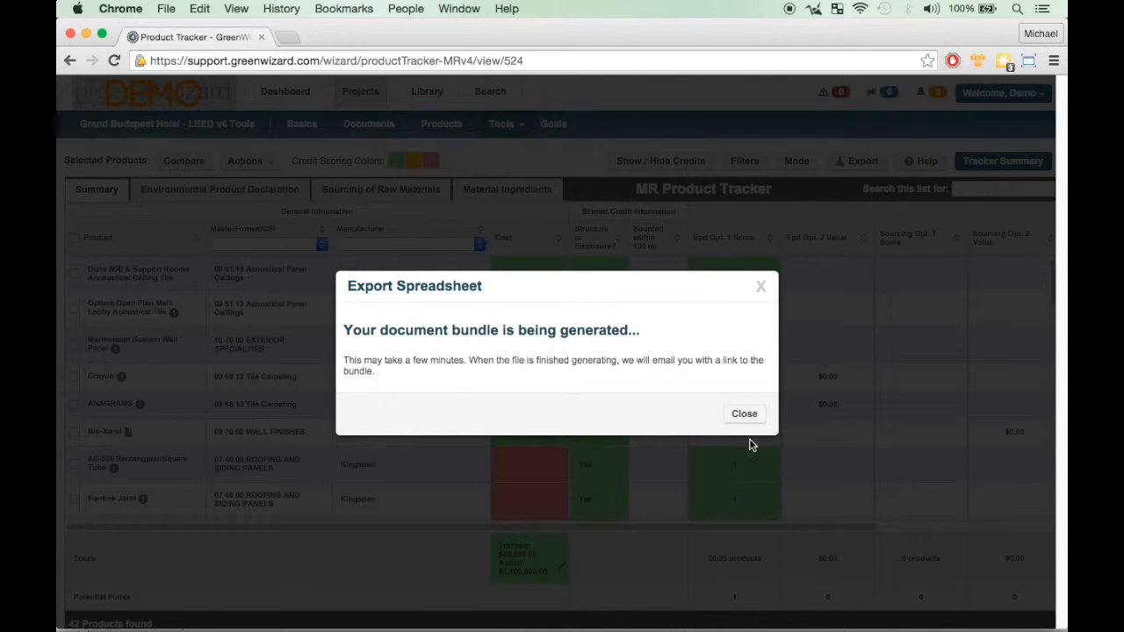
click(744, 412)
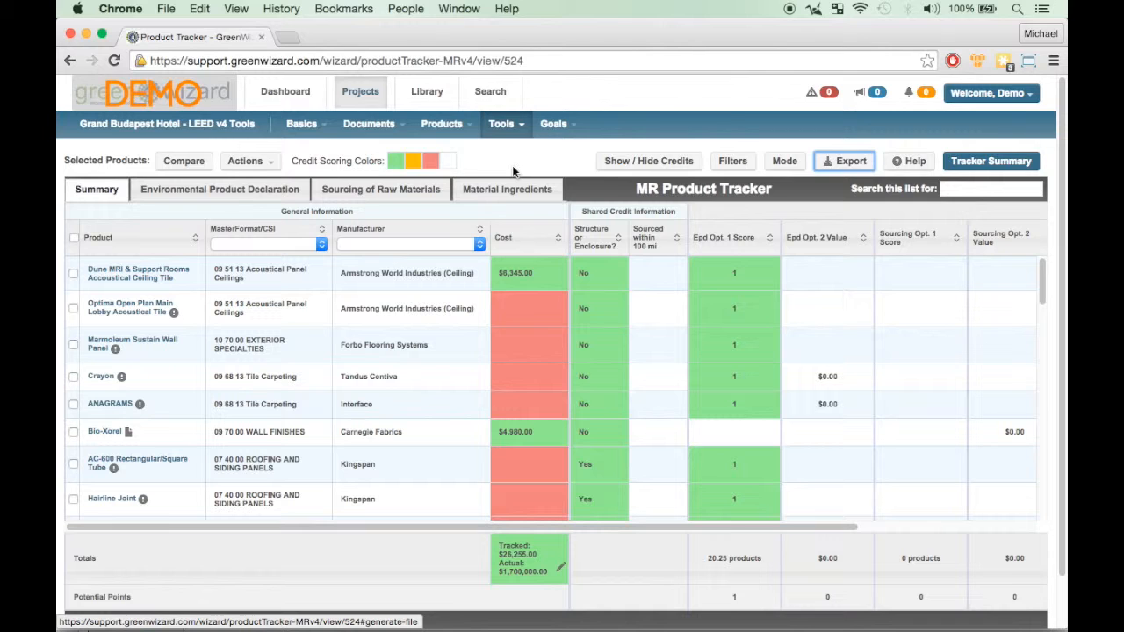
Filter the Project Documents list to Supporting documents bundle (URLs), leaving the MR URL Bundle.
click(369, 123)
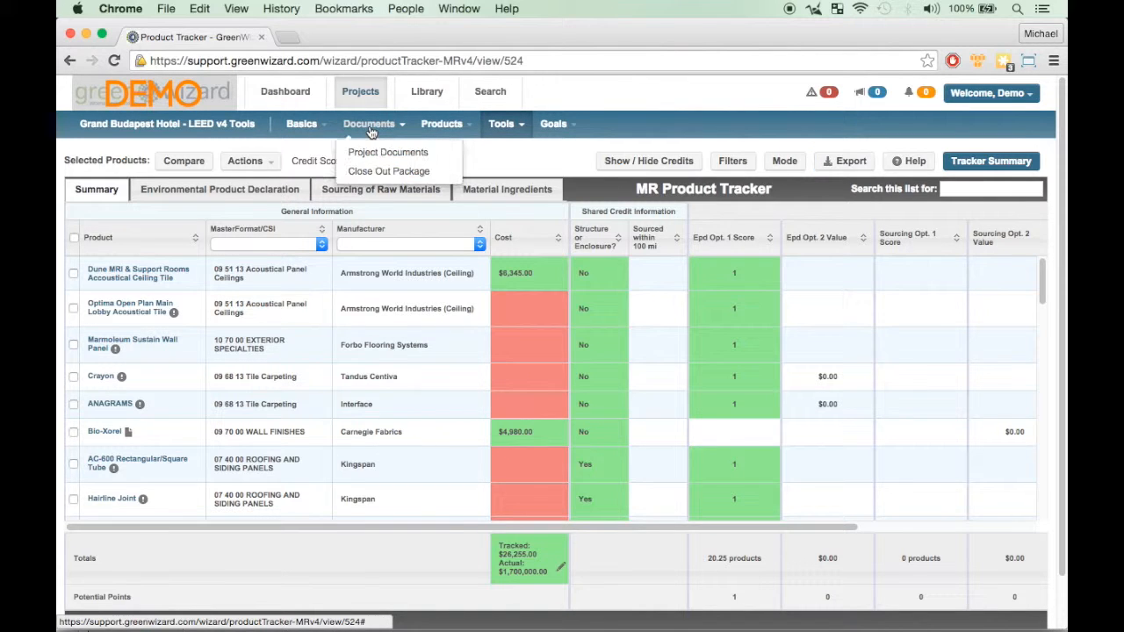
click(387, 151)
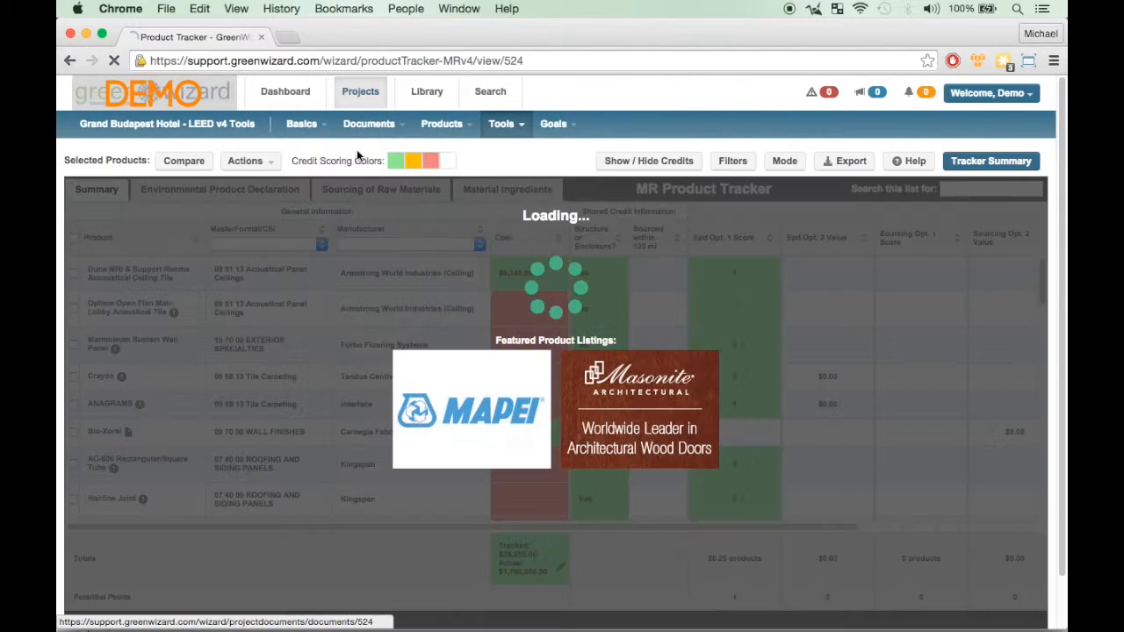
click(369, 123)
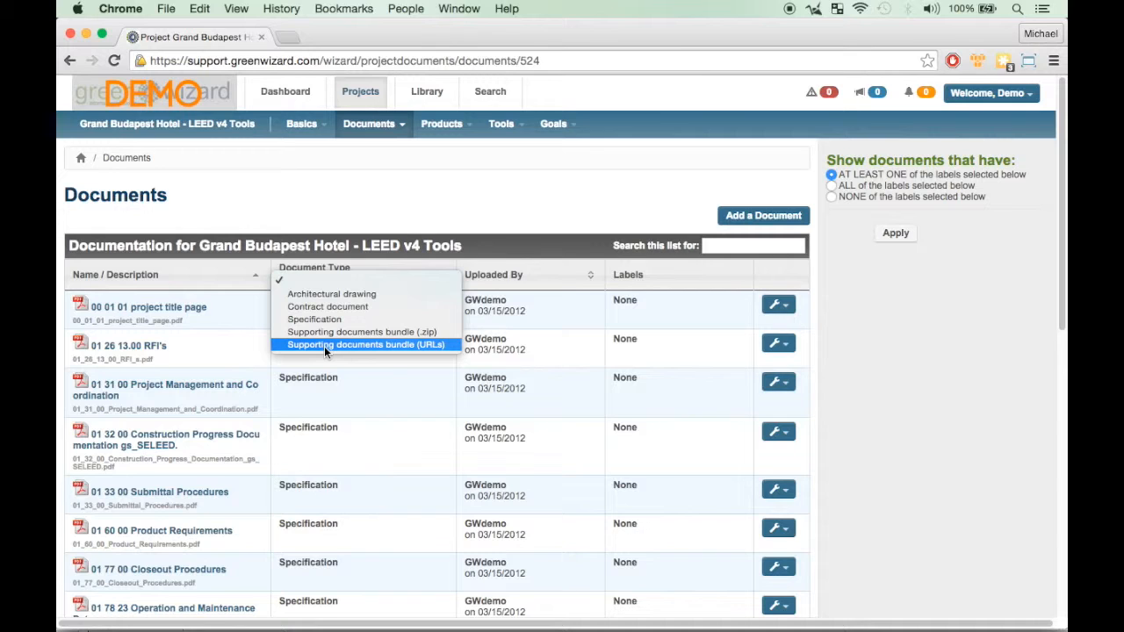
click(369, 344)
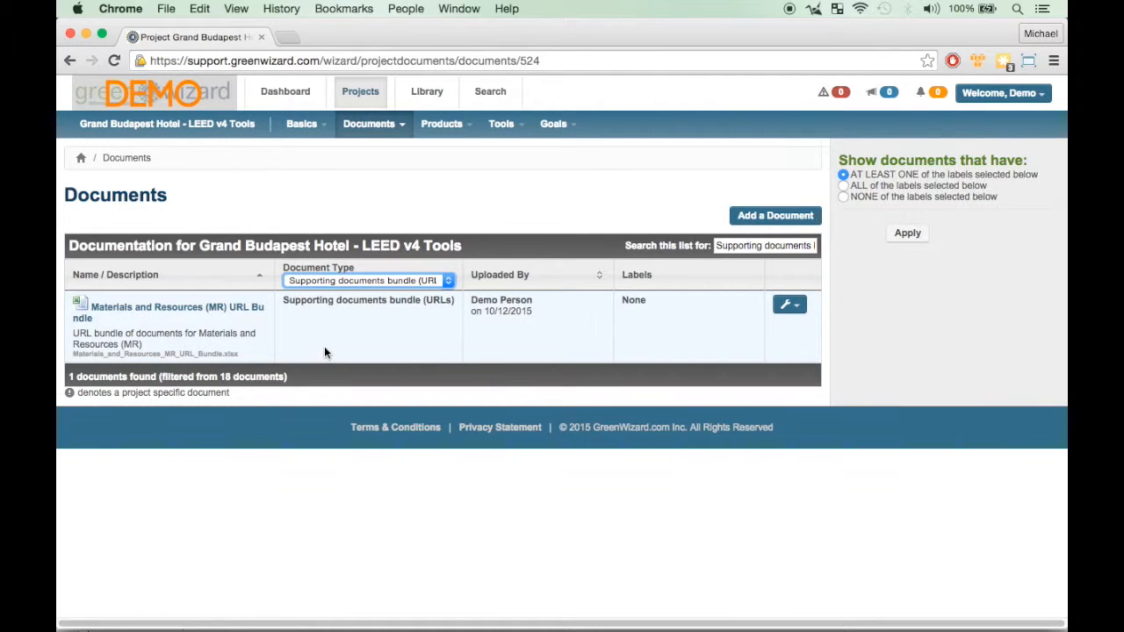
mouse_move(169, 312)
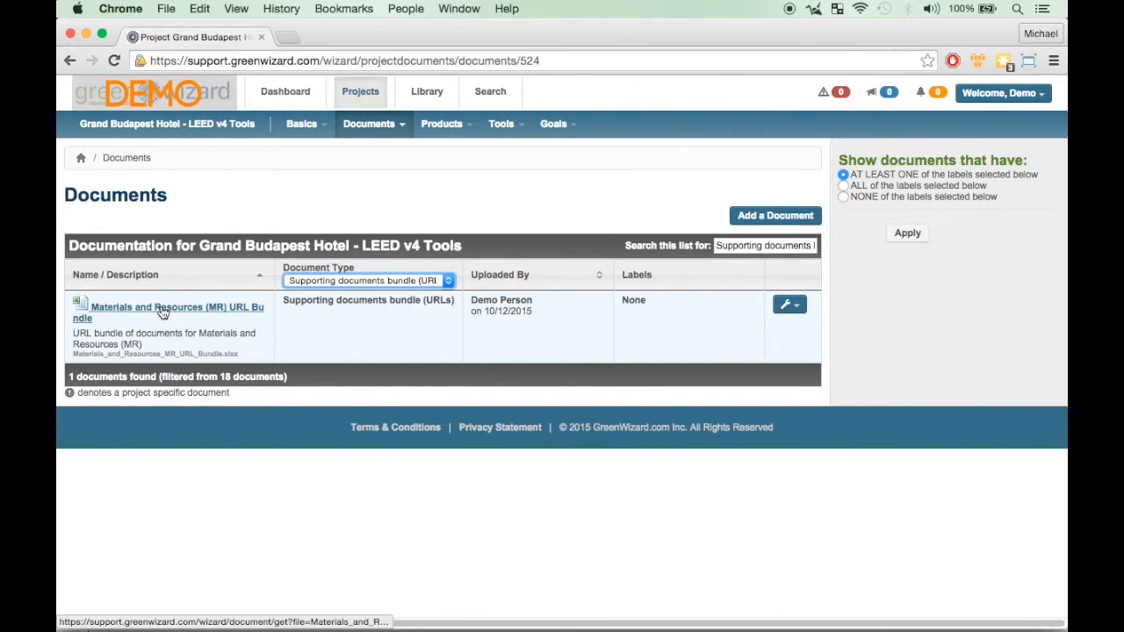
Download the Materials and Resources (MR) URL Bundle and review its LEED document listing in Excel.
click(168, 313)
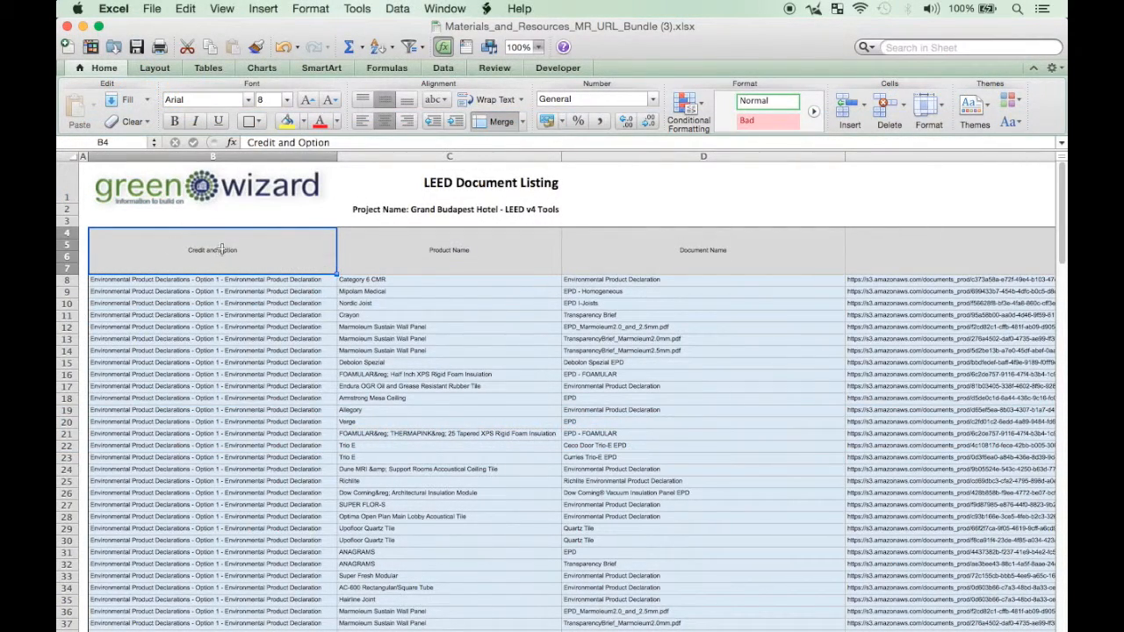
mouse_move(475, 262)
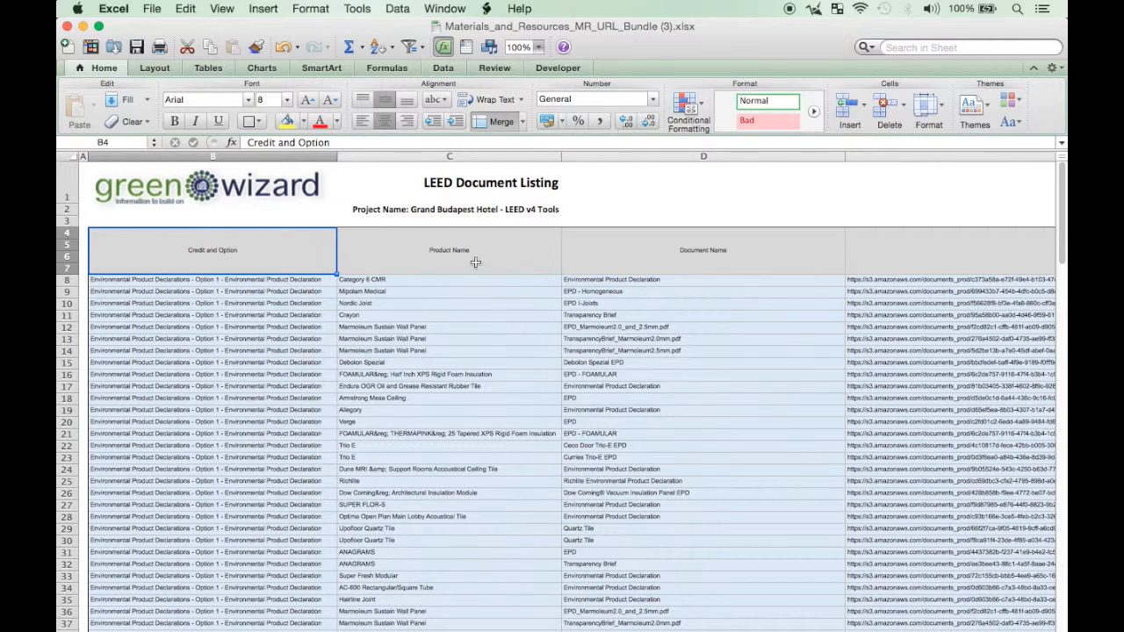
mouse_move(694, 254)
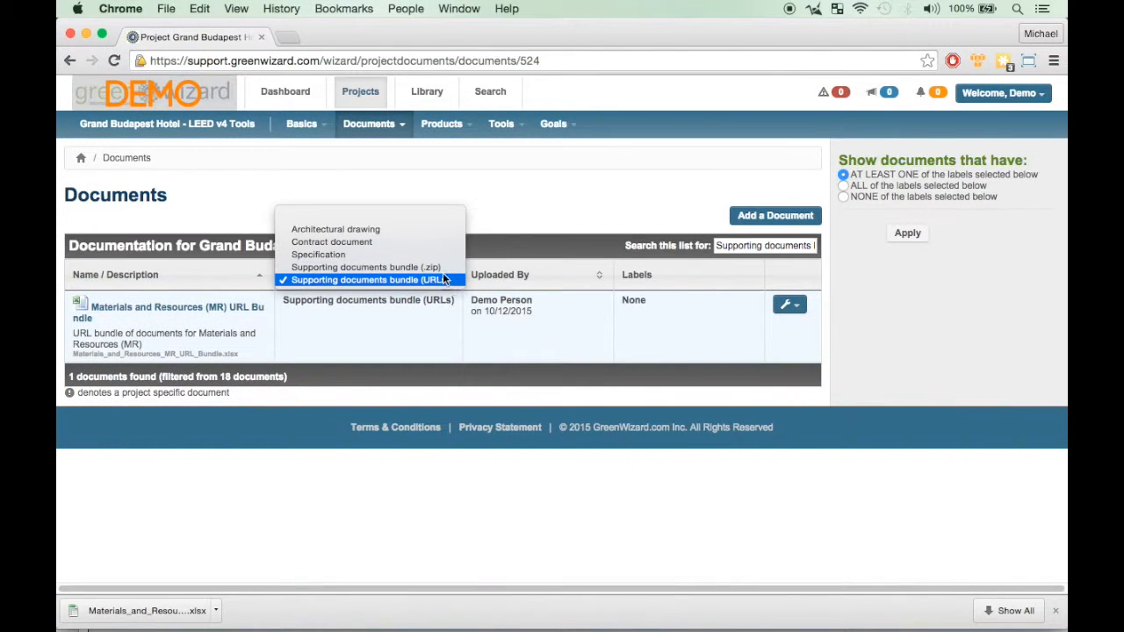
Filter to Supporting documents bundle (.zip) and download the MR zip document bundle.
click(366, 267)
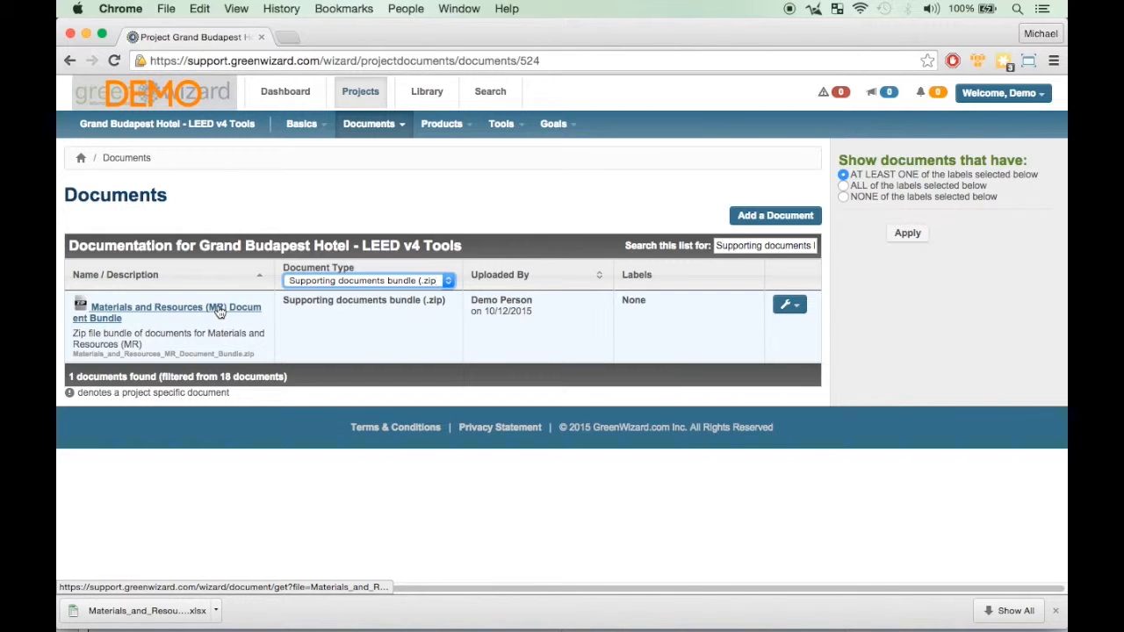
click(169, 312)
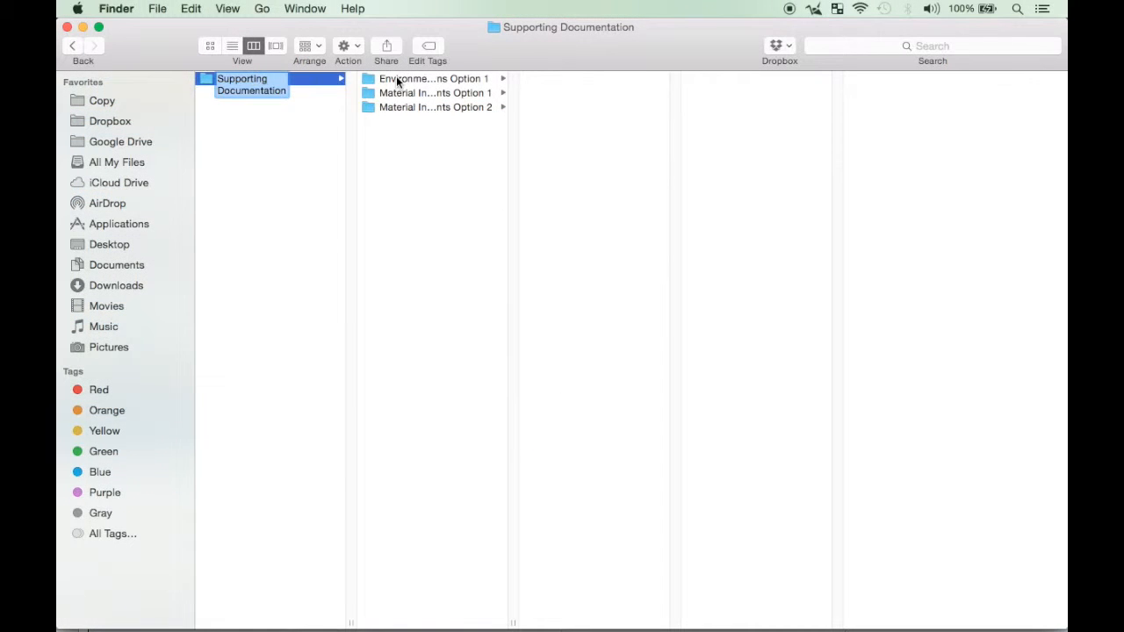
Browse Environmental Product Declarations Option 1 > Trio E to the Ceco Door Trio E EPD PDF.
click(430, 77)
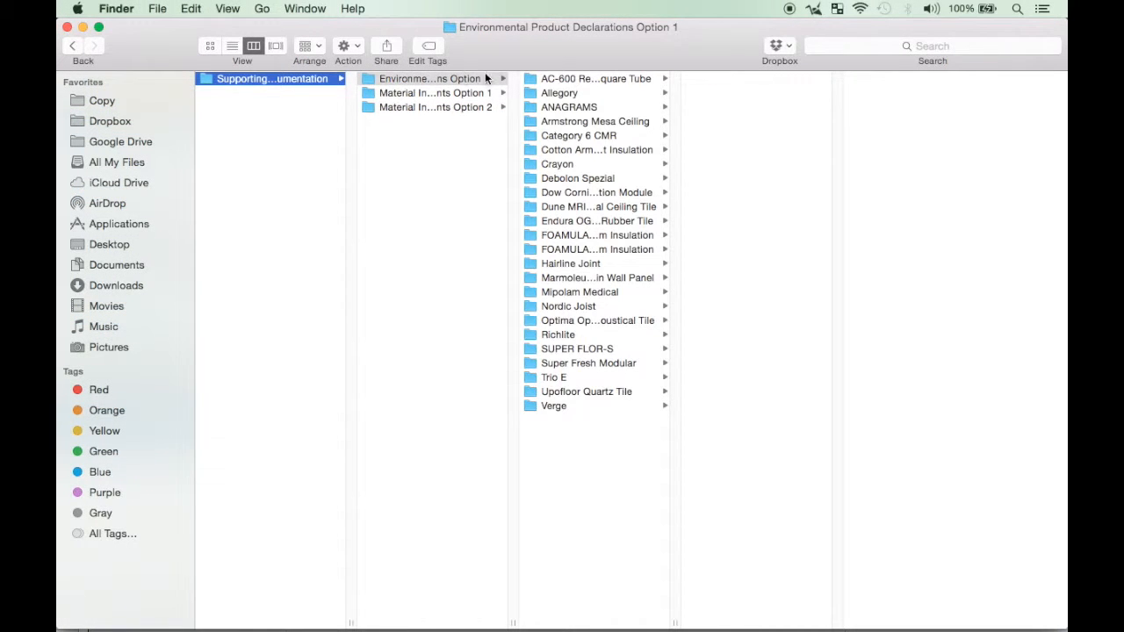
click(555, 376)
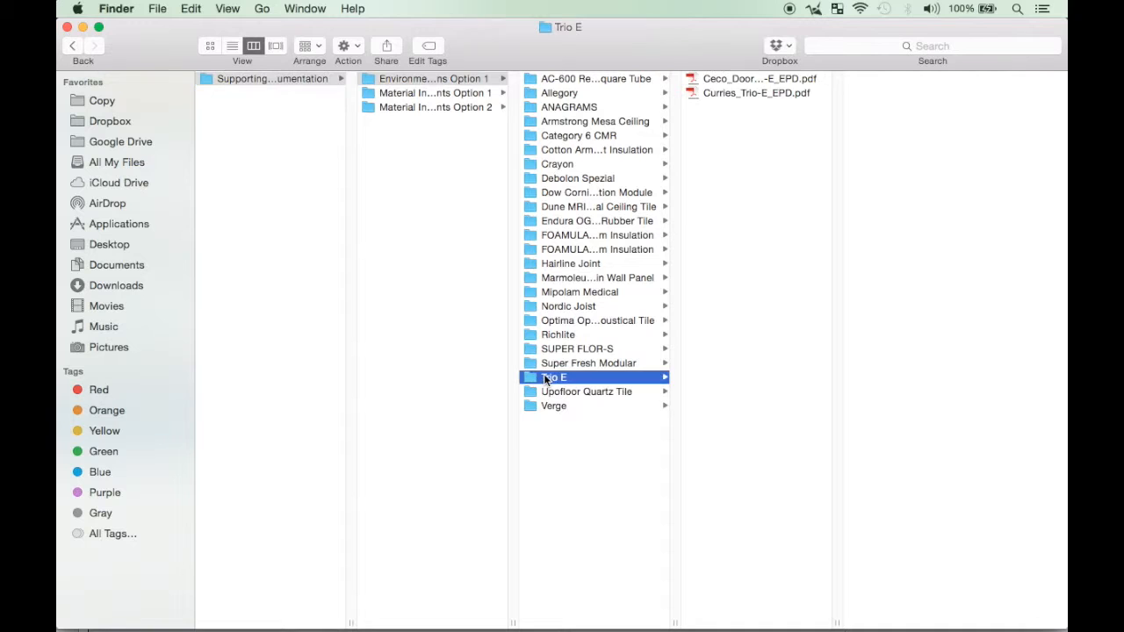
click(759, 78)
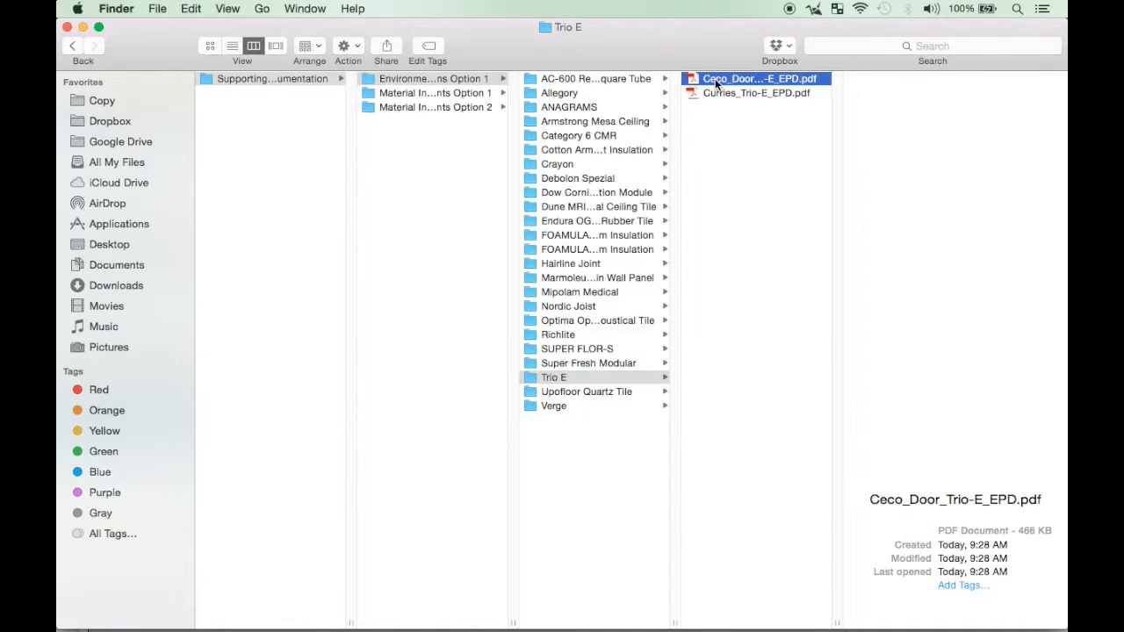